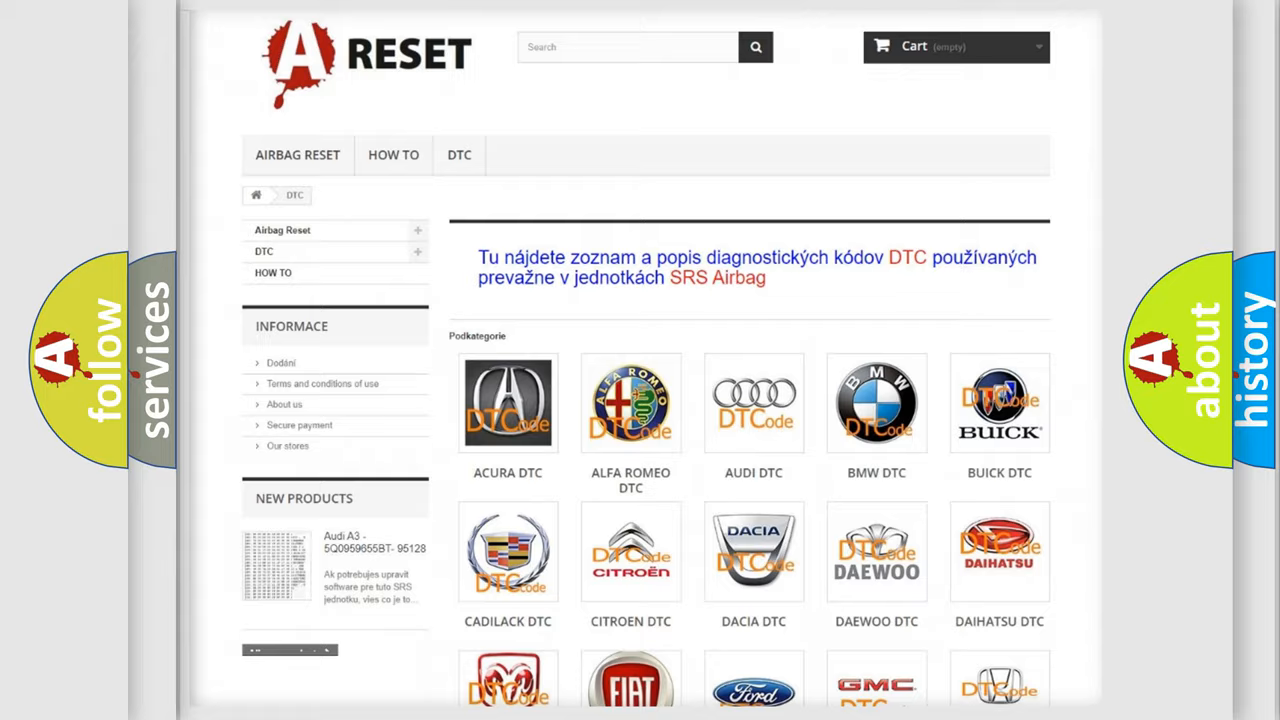
Scroll down the DTC brand logo grid until Chrysler DTC appears
scroll("down", 3)
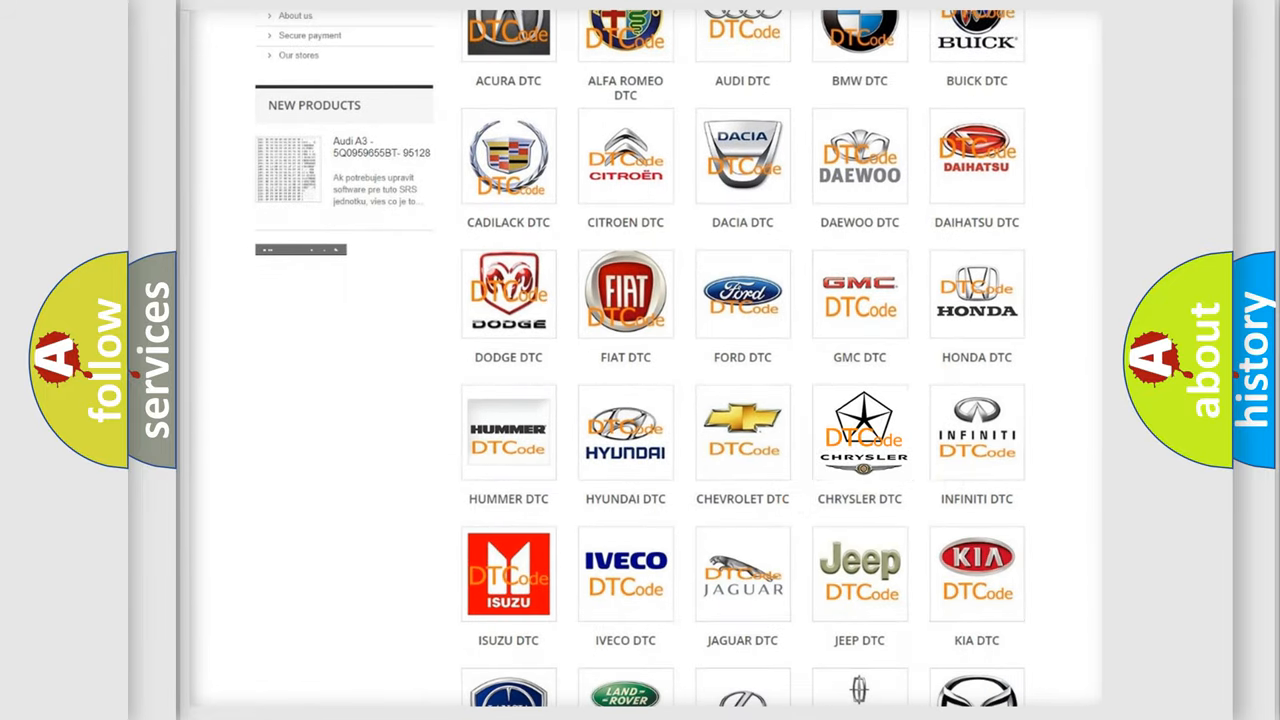
Open the Chrysler DTC page and scroll its B-series code list down and back up
left_click(859, 432)
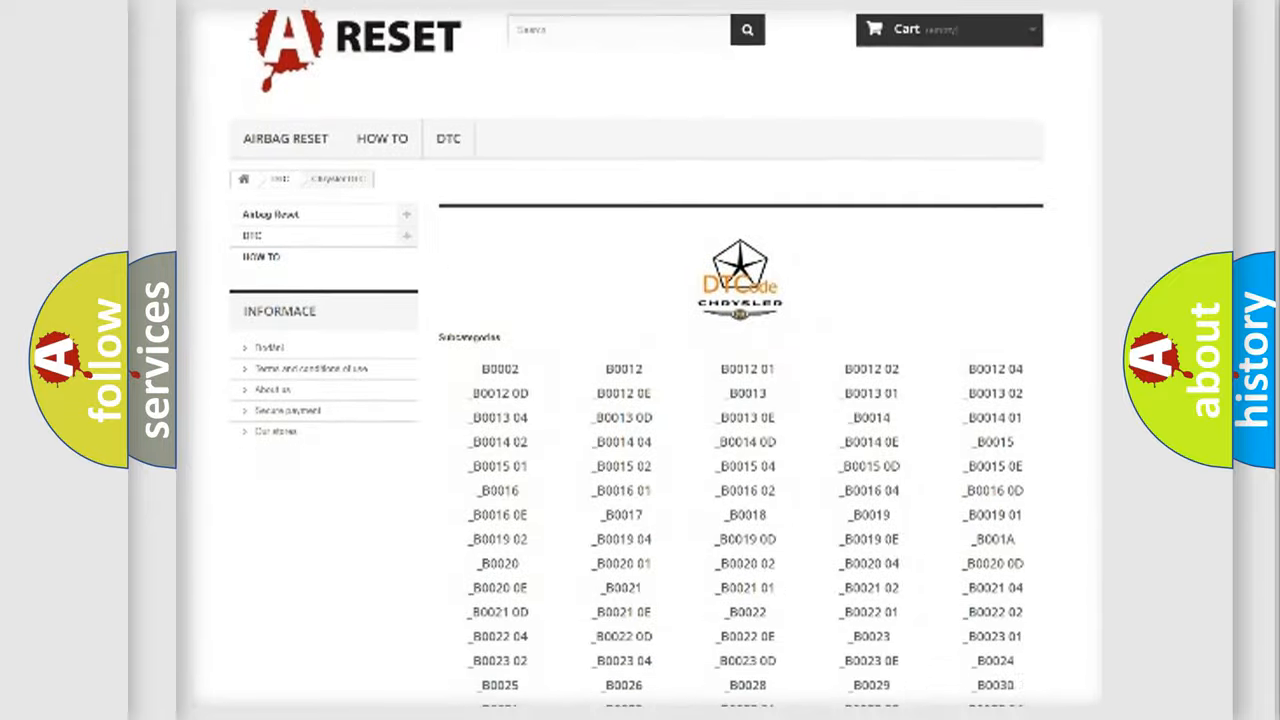
scroll("down", 3)
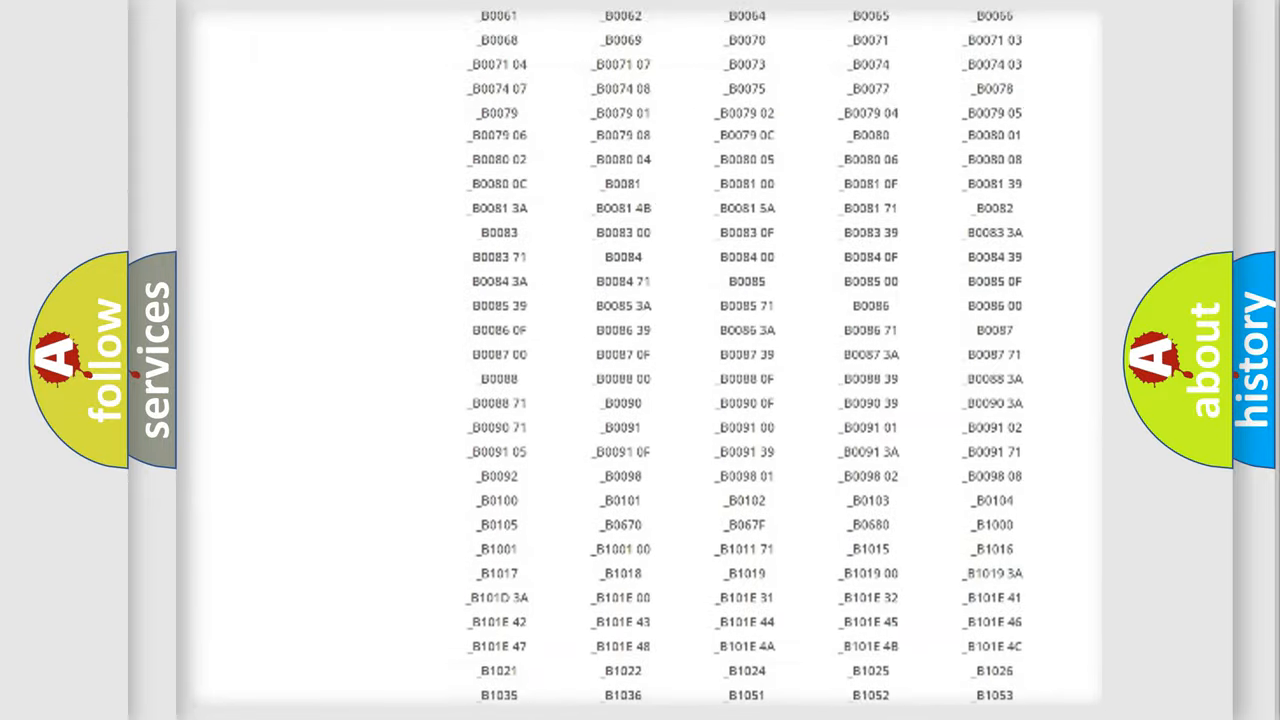
scroll("up", 3)
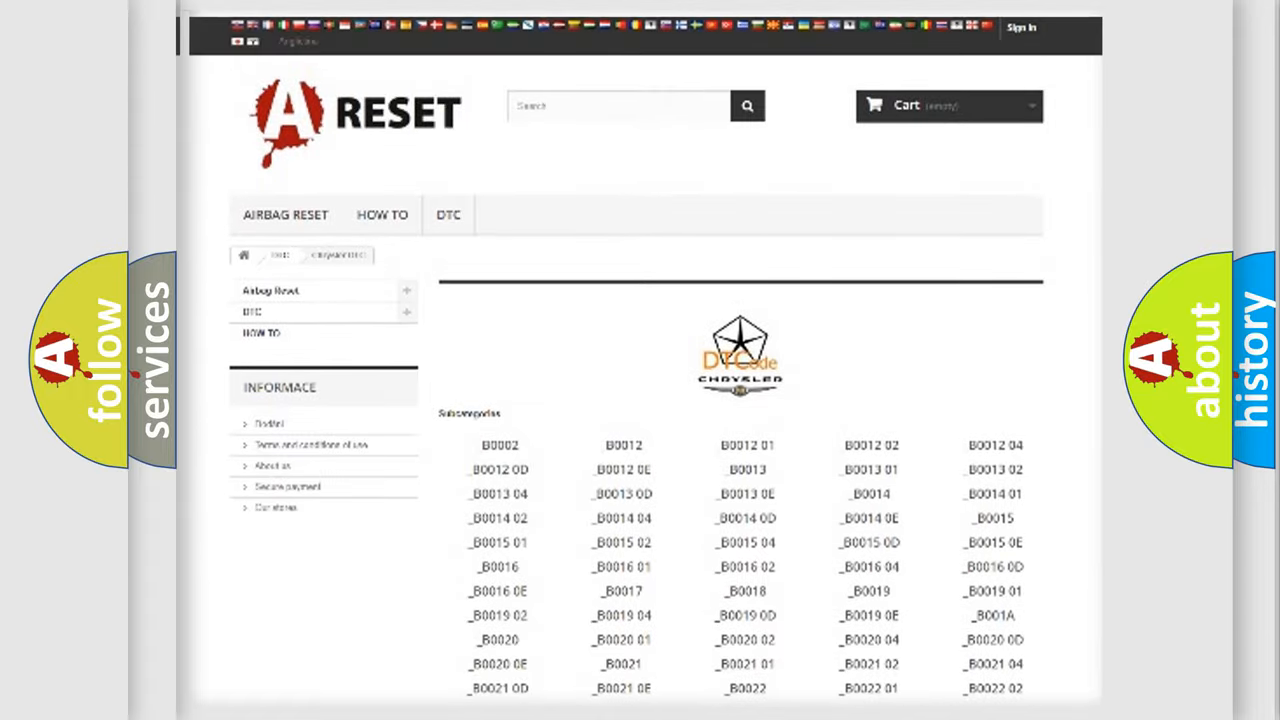